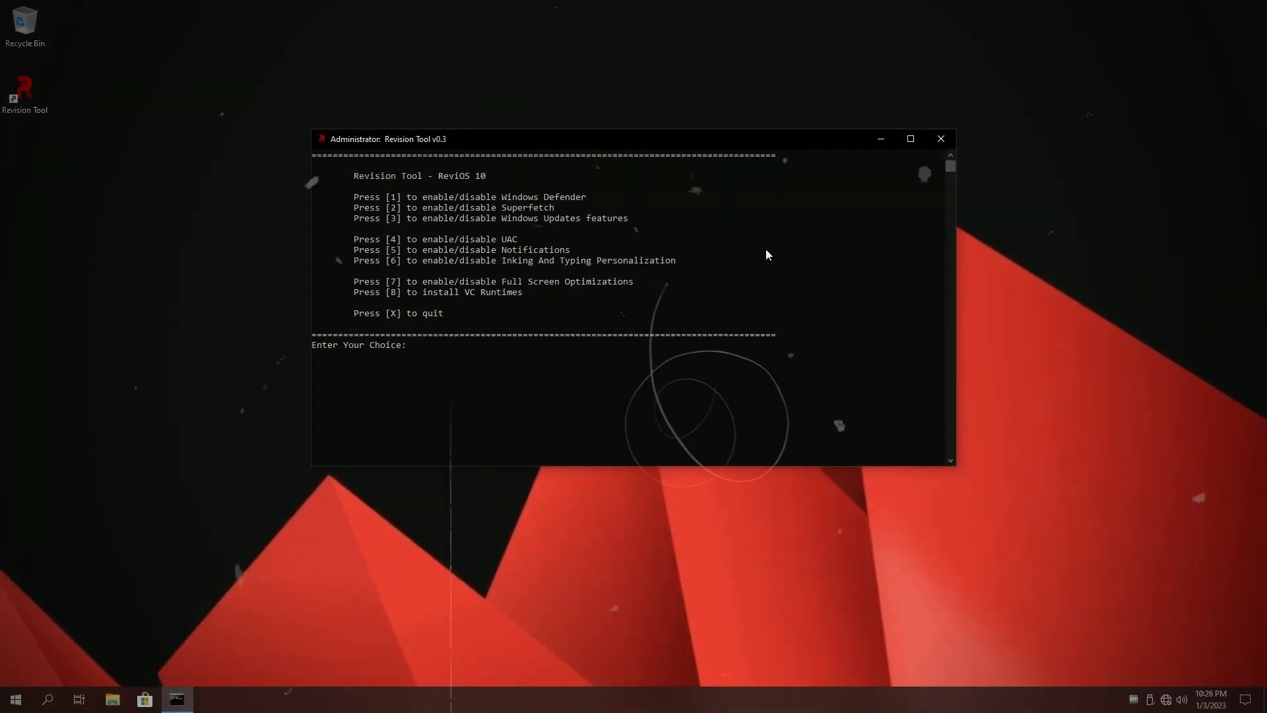
Scroll down the ReviOS homepage to the Performance, Privacy and Stability sections.
click(940, 138)
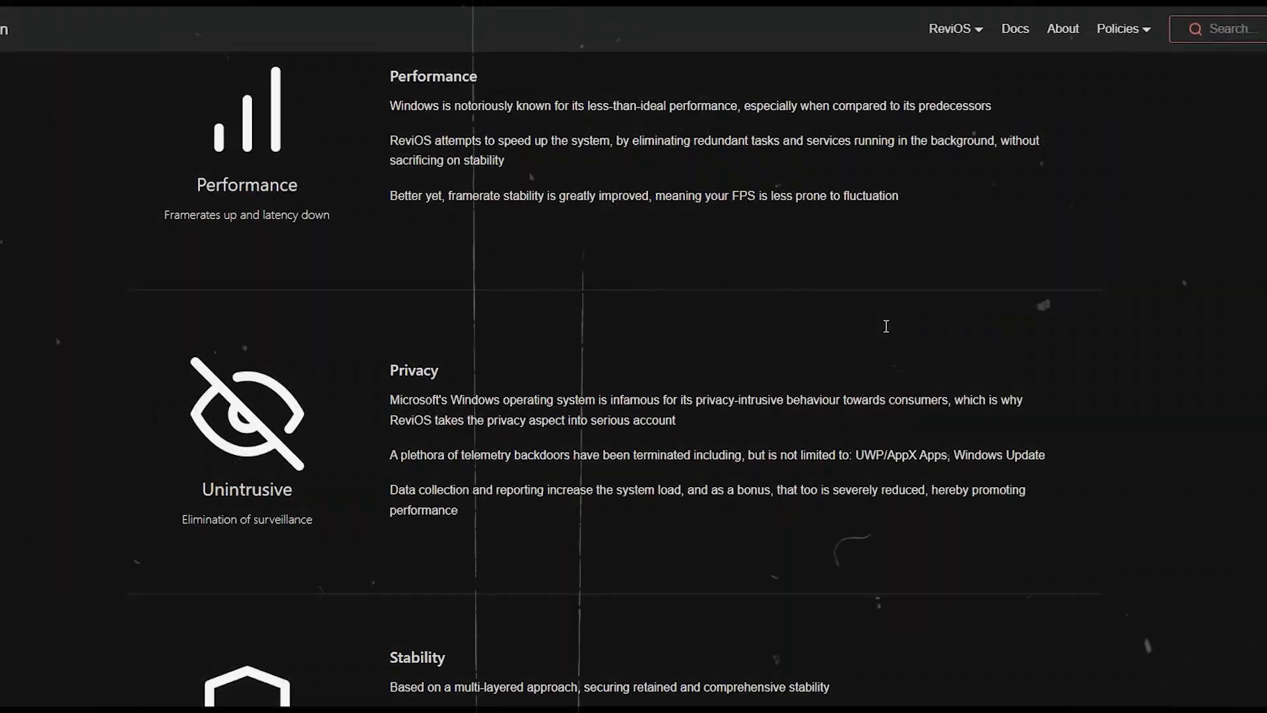
scroll(down, 3)
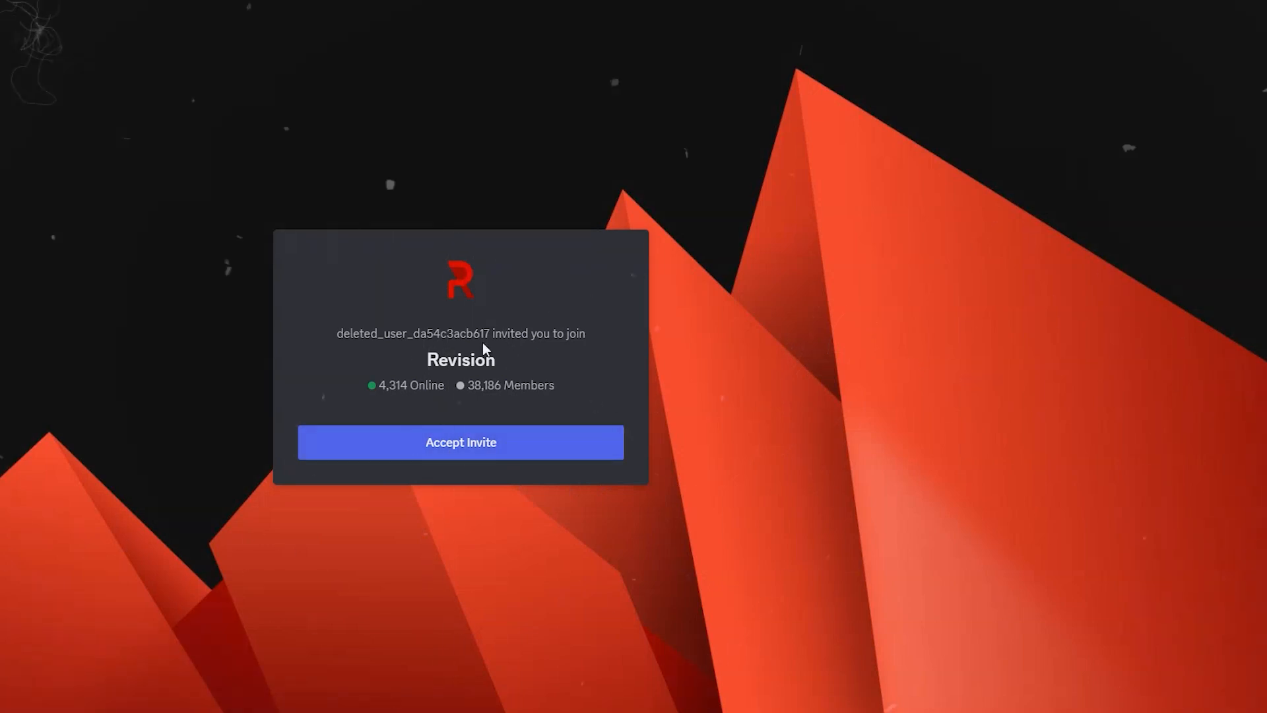
mouse_move(408, 374)
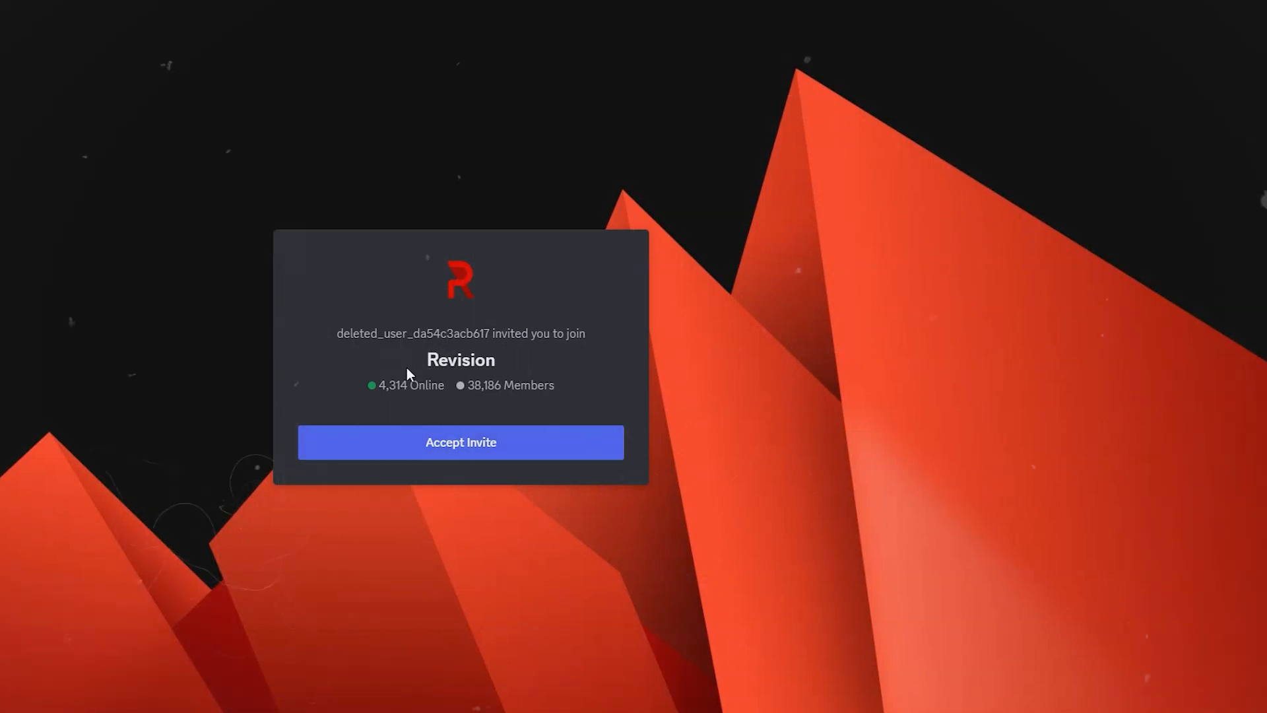